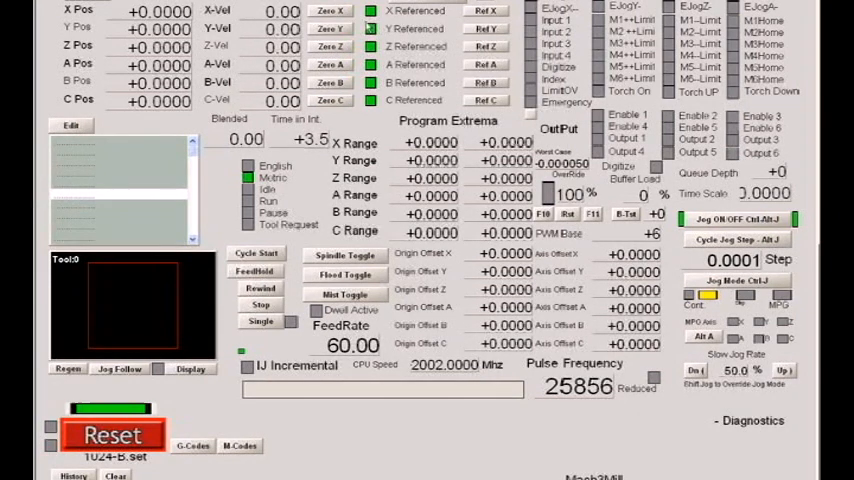
# Bring up the Ports and Pins engine configuration from the Config menu.
pyautogui.click(70, 4)
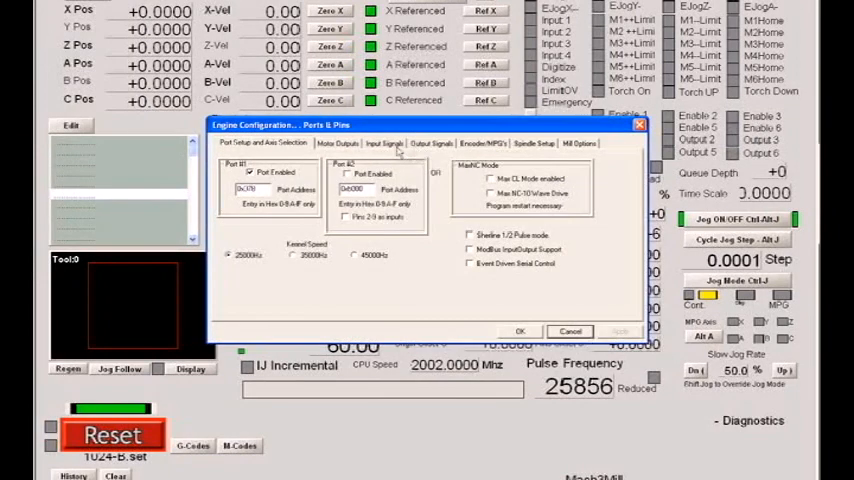
# Show the Input Signals list with limit and home port/pin assignments.
pyautogui.click(384, 144)
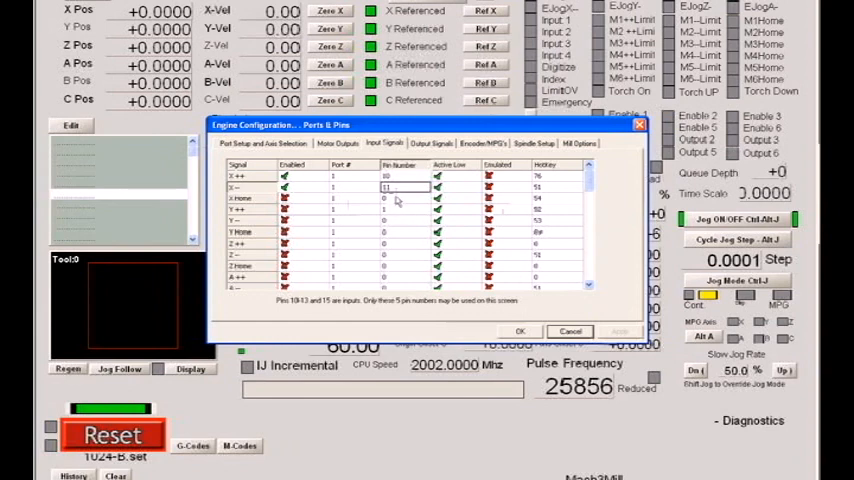
pyautogui.moveTo(294, 312)
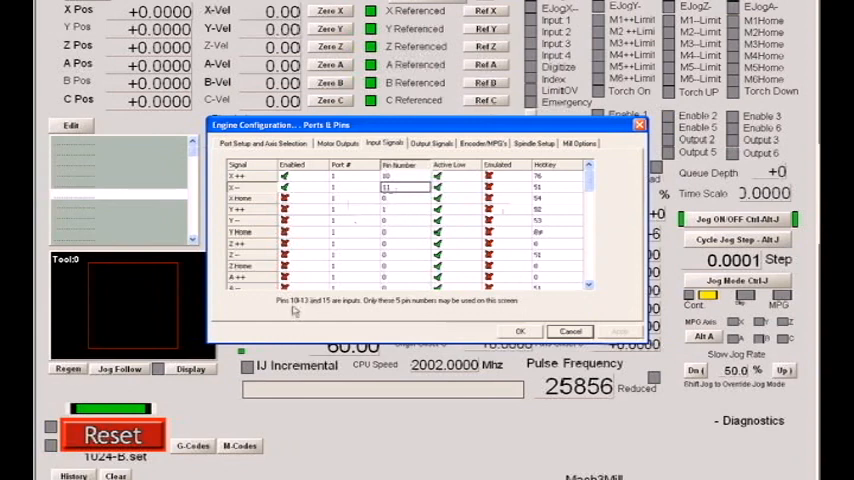
pyautogui.moveTo(310, 310)
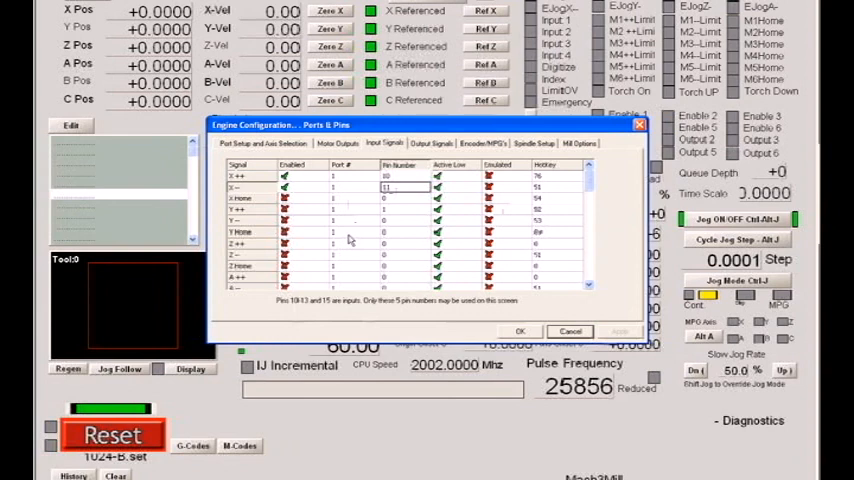
pyautogui.moveTo(350, 232)
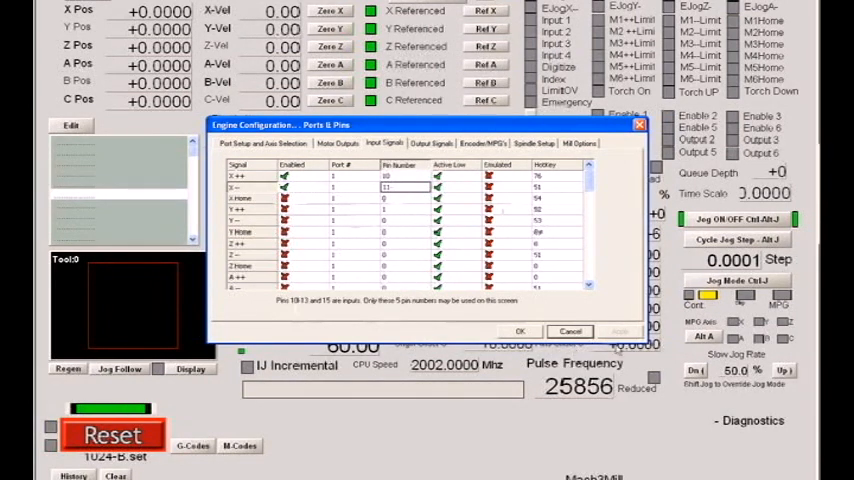
# Close the Ports and Pins dialog and reopen it at the port setup page.
pyautogui.click(520, 332)
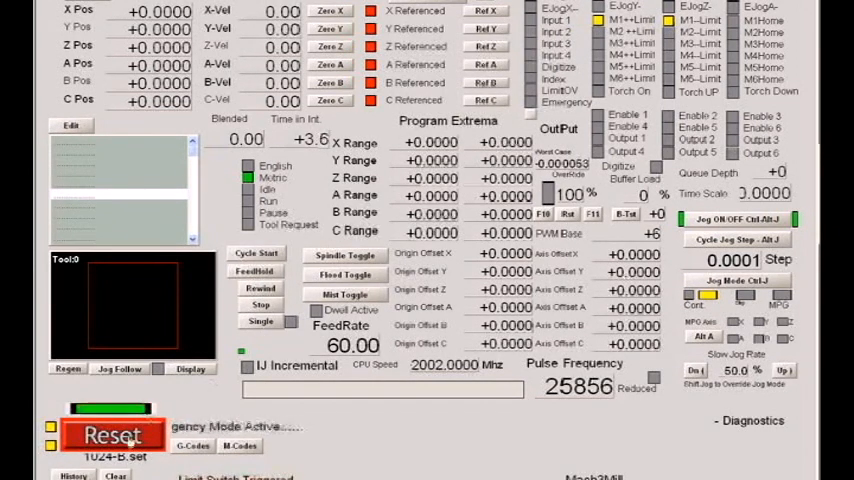
pyautogui.click(112, 434)
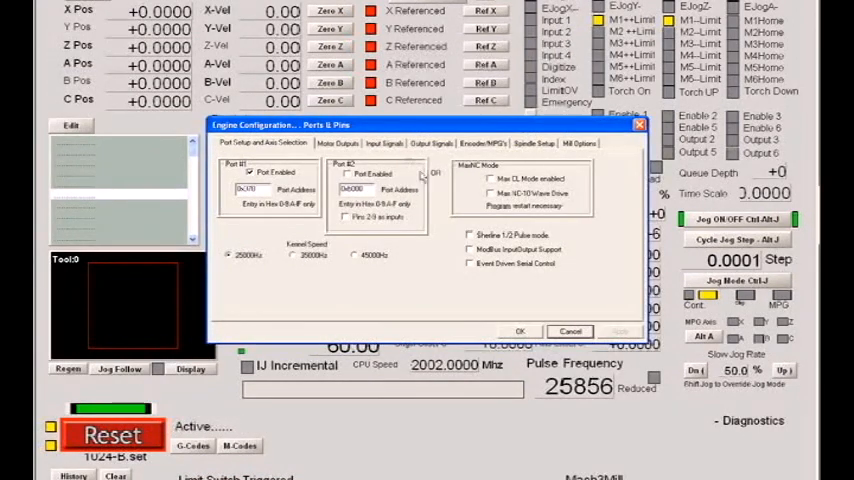
# Show the Input Signals list again in the reopened configuration.
pyautogui.click(384, 144)
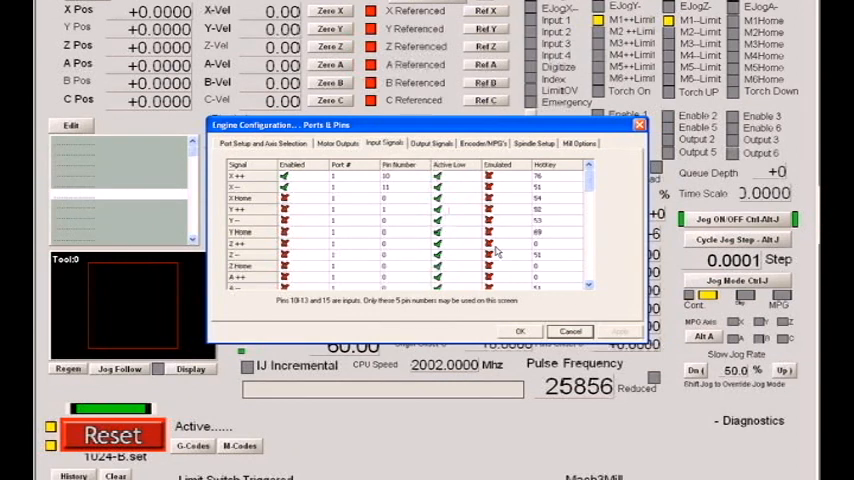
pyautogui.moveTo(500, 250)
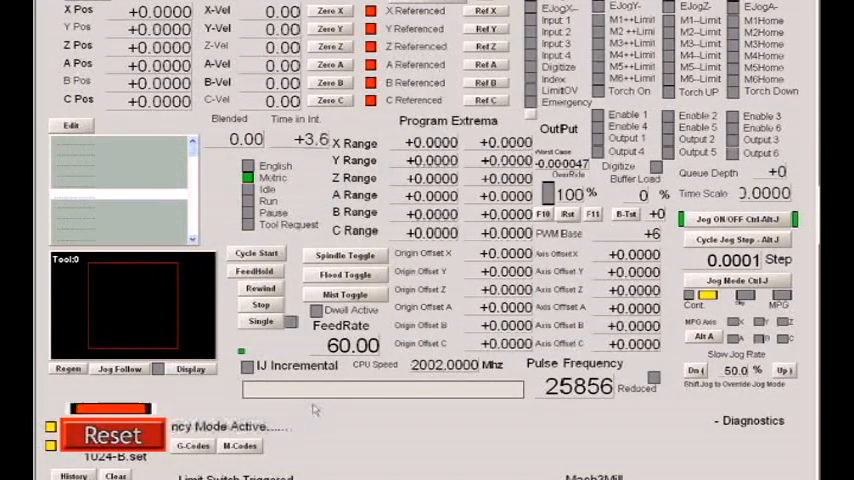
# Switch to the Settings screen with encoder positions and tool change location.
pyautogui.click(112, 434)
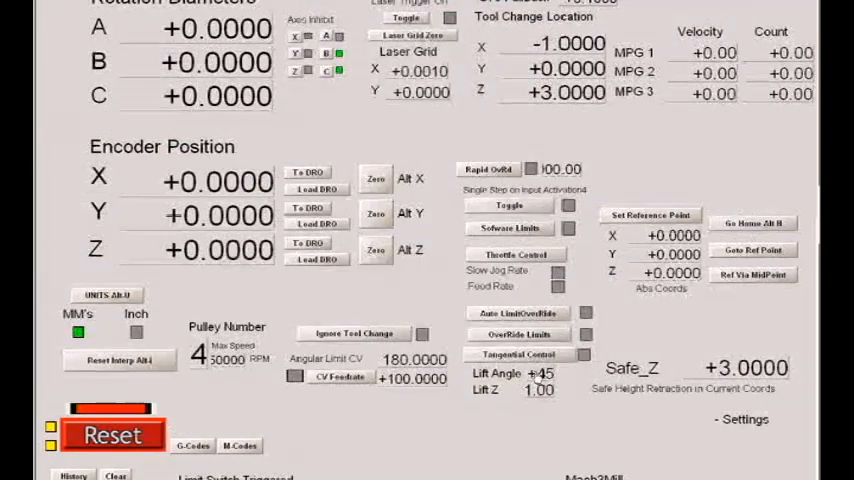
# Return toward the Program Run screen and reopen the Ports and Pins configuration.
pyautogui.click(520, 334)
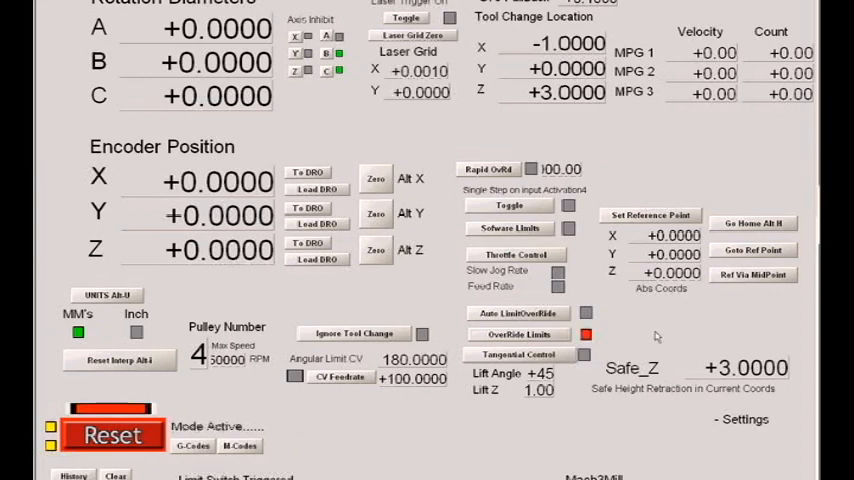
pyautogui.click(112, 434)
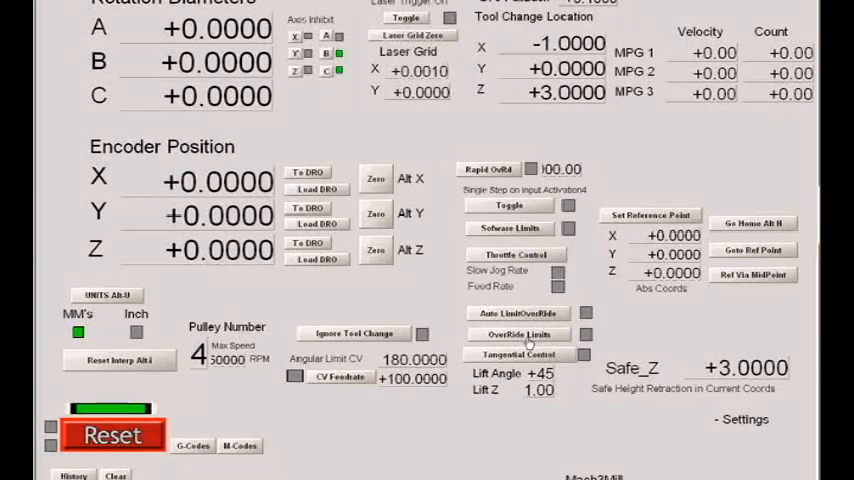
pyautogui.moveTo(636, 324)
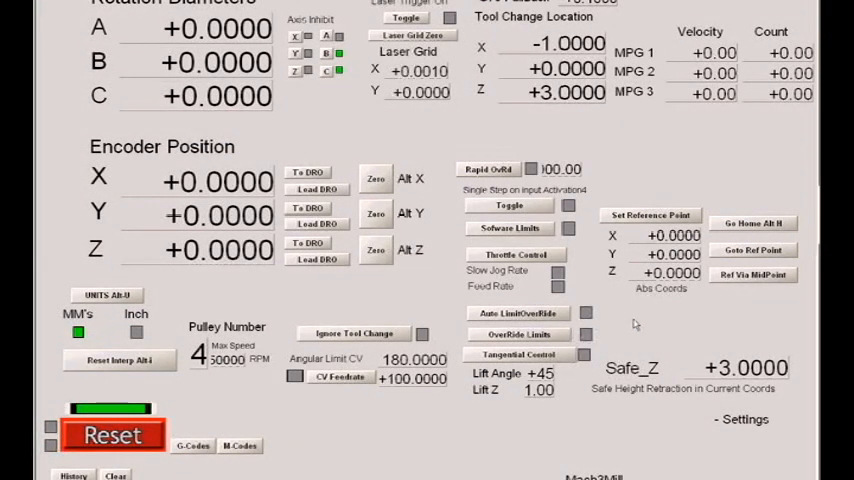
pyautogui.moveTo(596, 232)
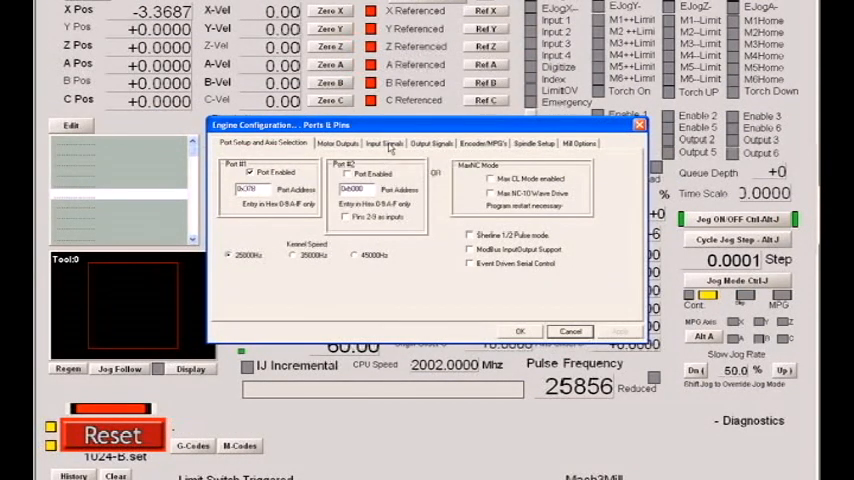
pyautogui.click(384, 144)
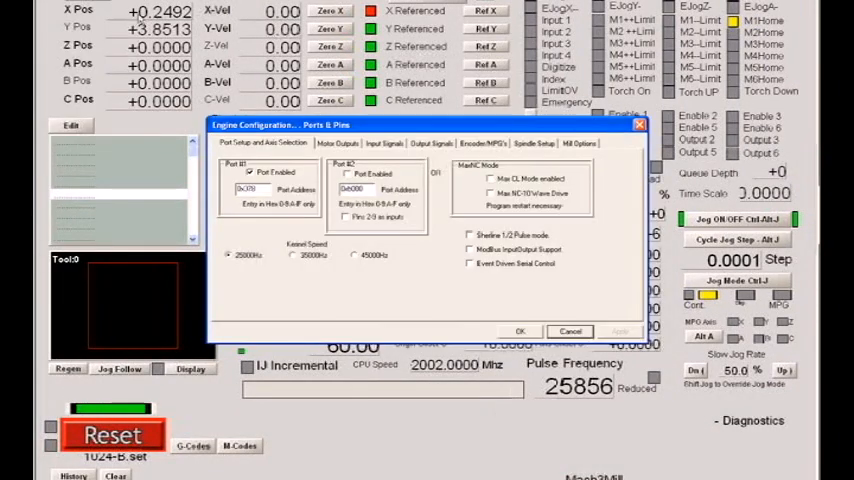
# Review the Input Signals list, then close the configuration back to Program Run.
pyautogui.click(384, 144)
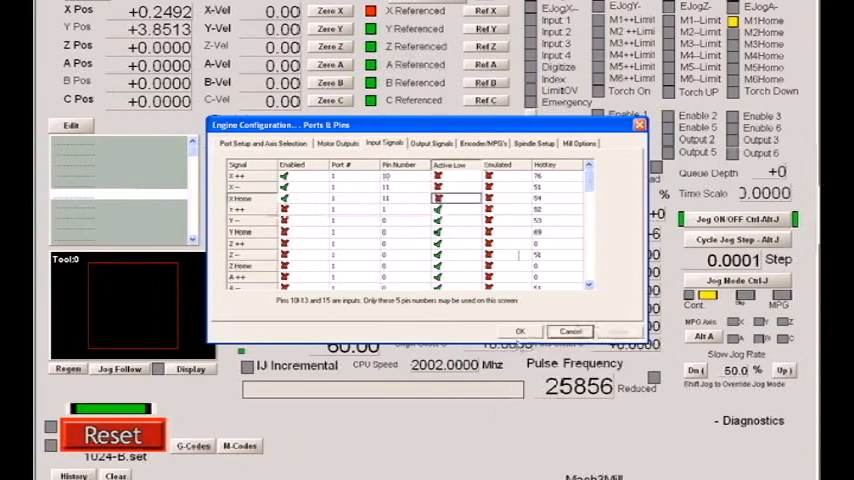
pyautogui.click(520, 332)
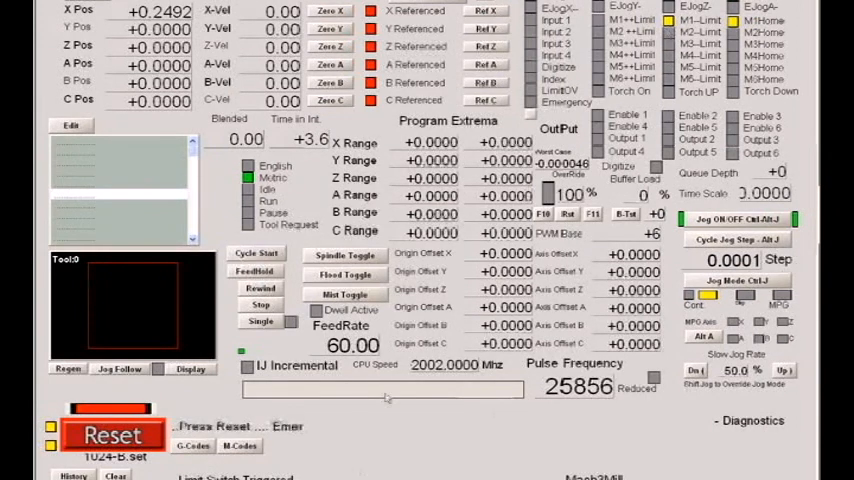
pyautogui.click(112, 434)
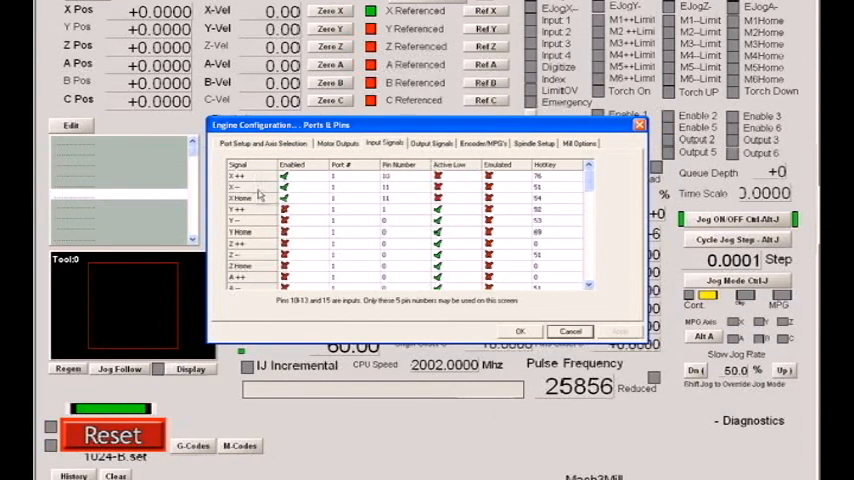
pyautogui.moveTo(258, 216)
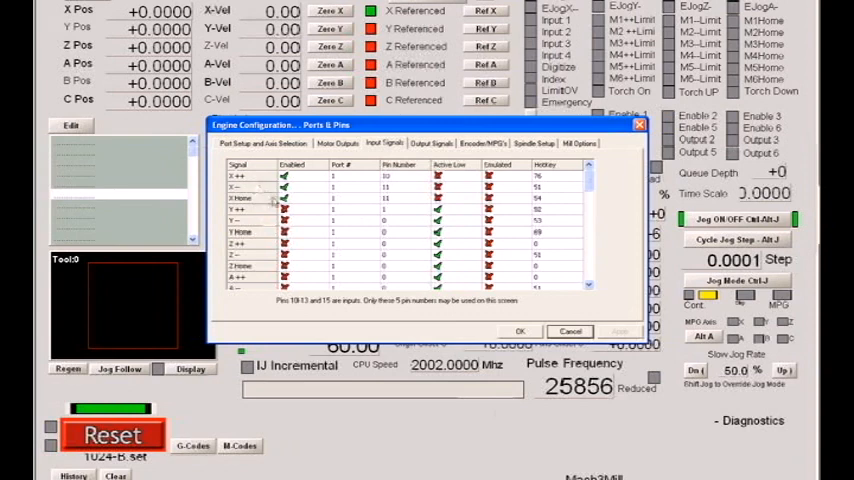
pyautogui.moveTo(270, 196)
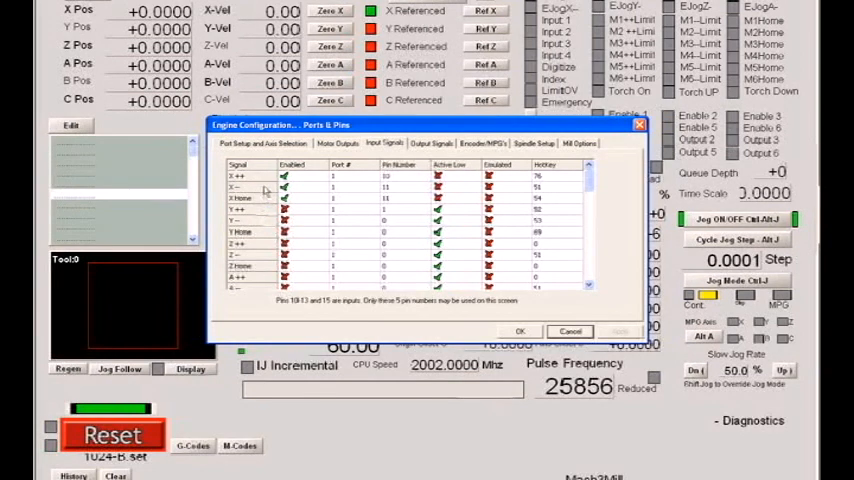
pyautogui.moveTo(248, 196)
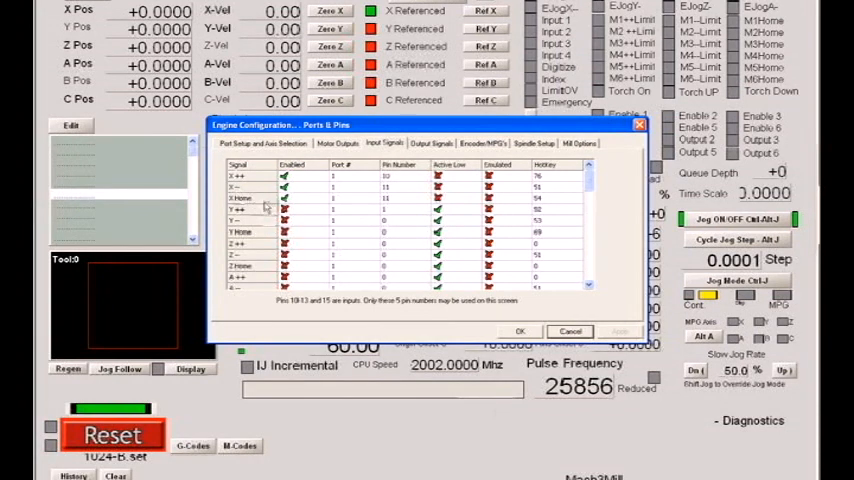
pyautogui.moveTo(478, 200)
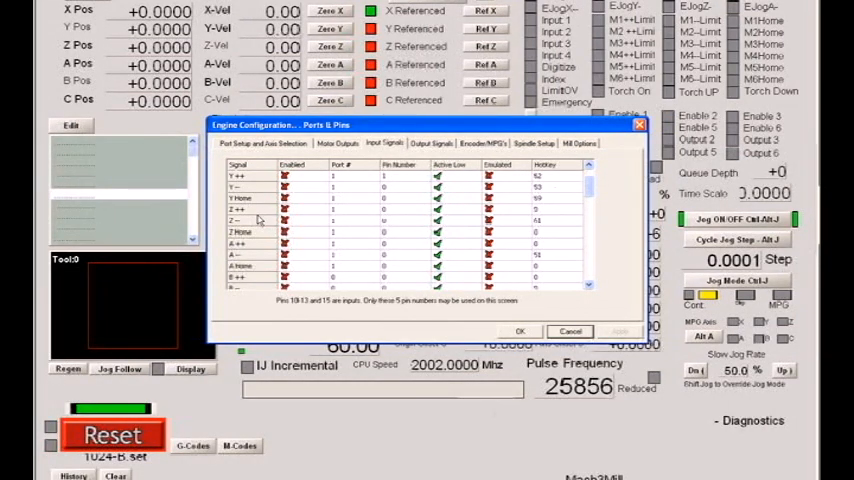
pyautogui.moveTo(418, 192)
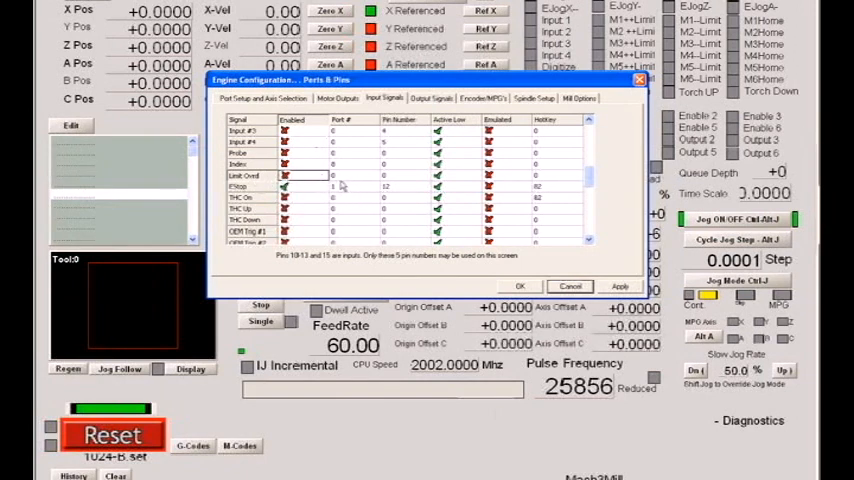
pyautogui.moveTo(322, 180)
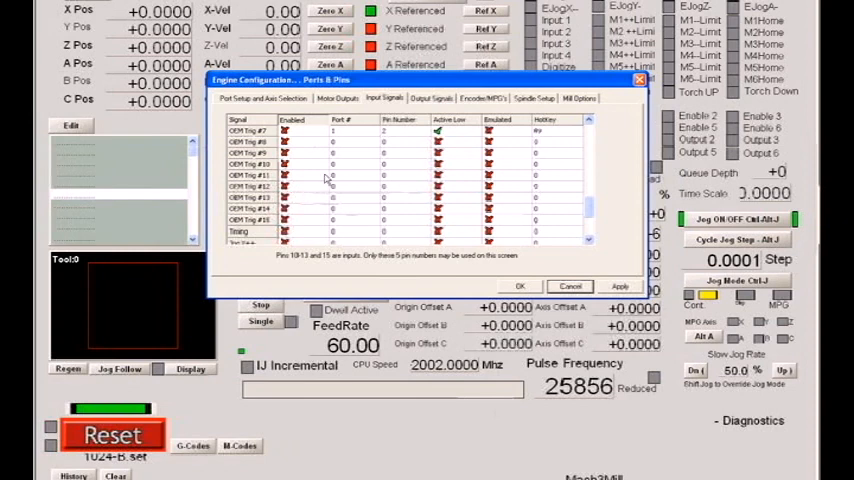
pyautogui.moveTo(324, 180)
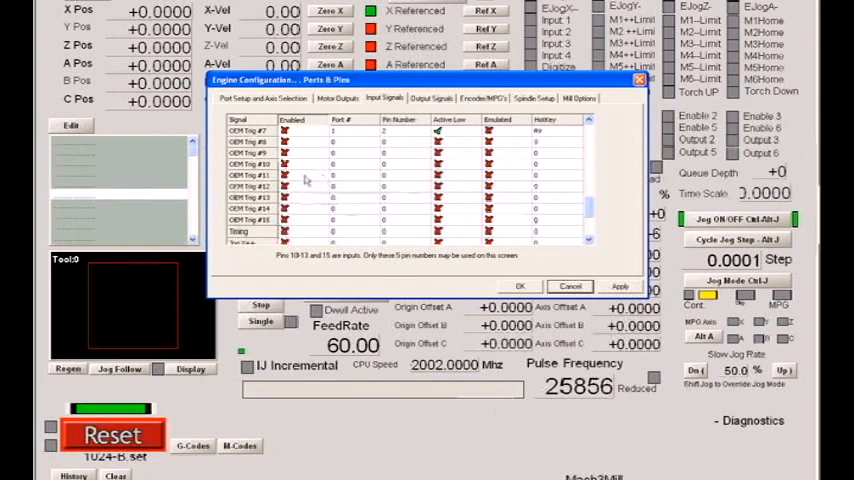
pyautogui.moveTo(518, 224)
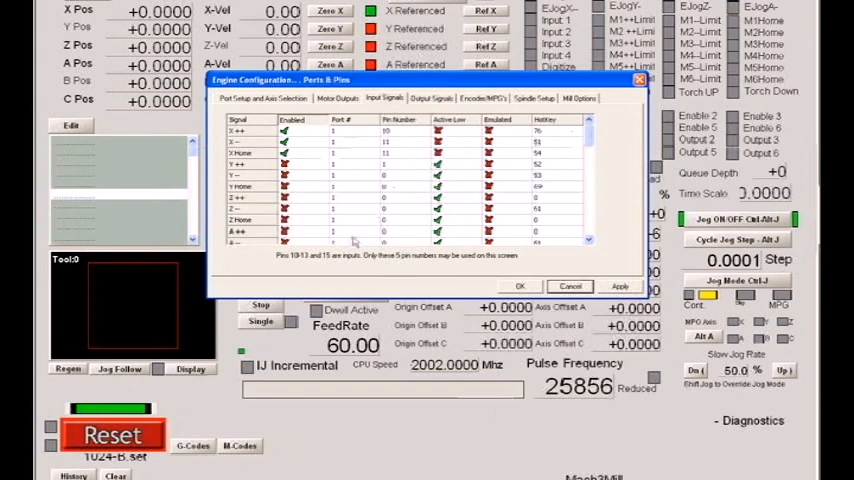
pyautogui.moveTo(340, 276)
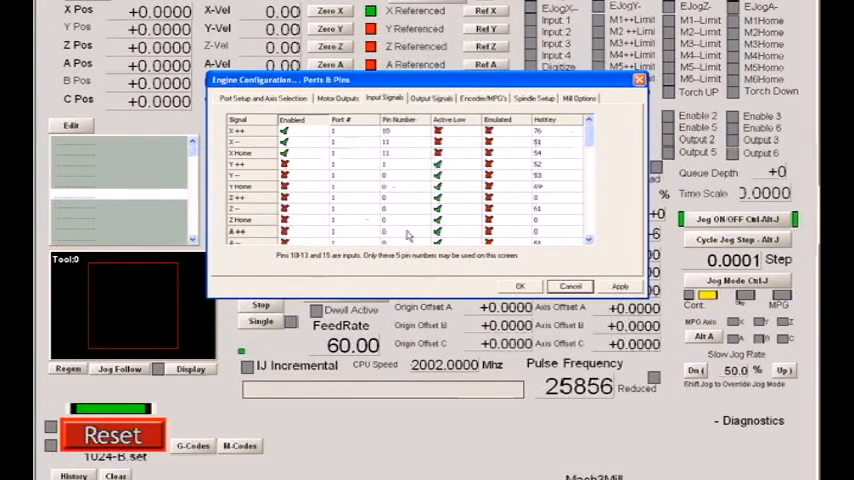
pyautogui.moveTo(330, 208)
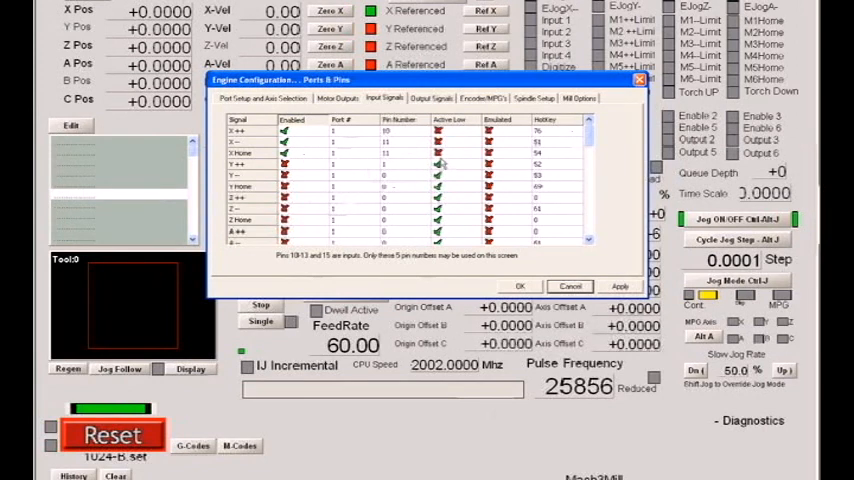
pyautogui.click(430, 98)
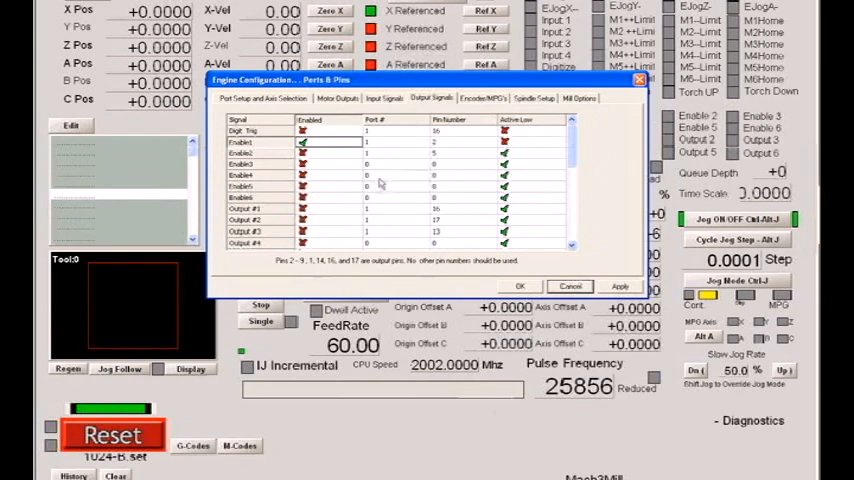
pyautogui.moveTo(378, 180)
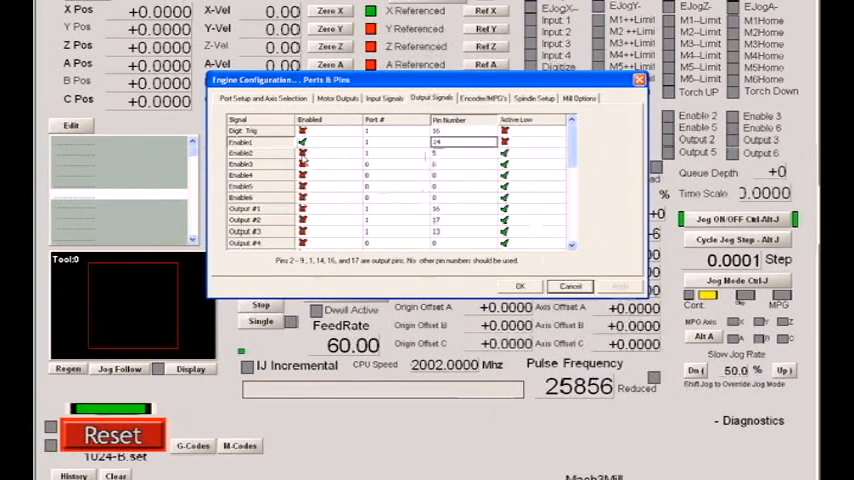
pyautogui.moveTo(332, 172)
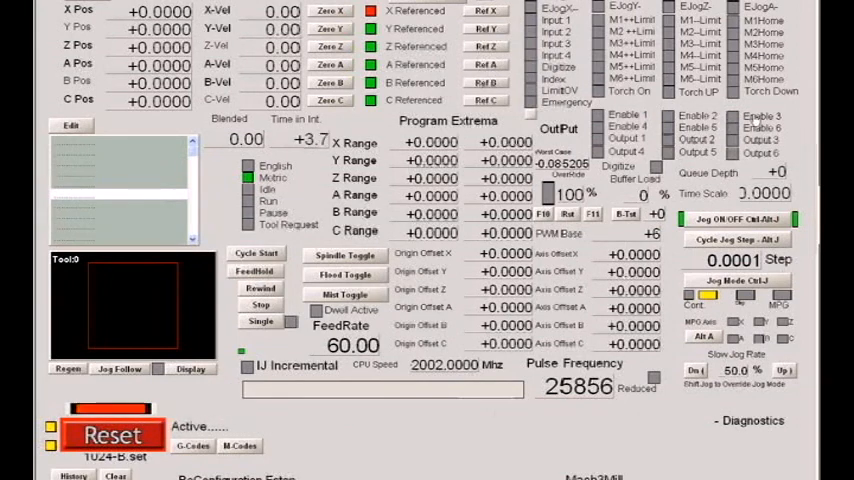
# Reopen the Ports & Pins configuration at the port setup page with port 1 enabled.
pyautogui.click(112, 434)
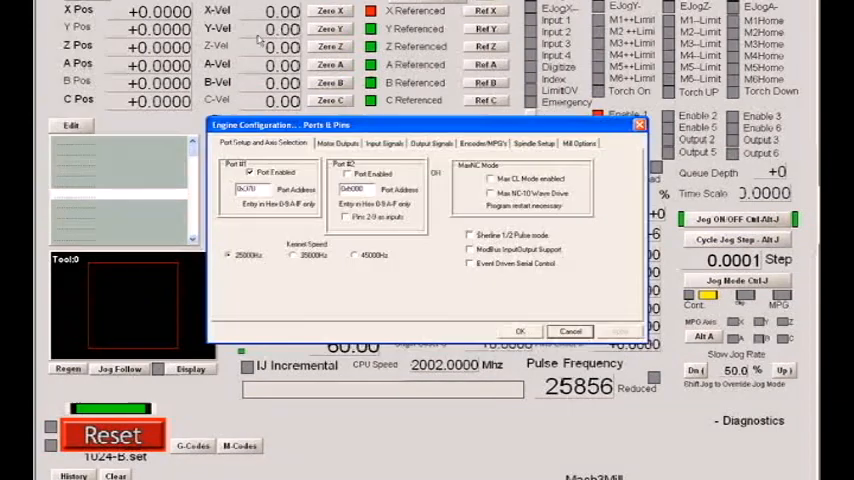
# Show the Output Signals list with enable and output pin assignments.
pyautogui.click(432, 144)
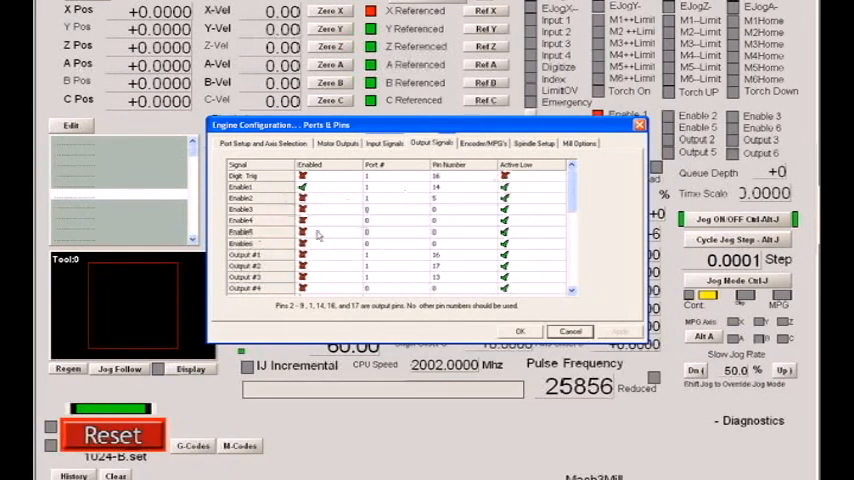
pyautogui.moveTo(444, 210)
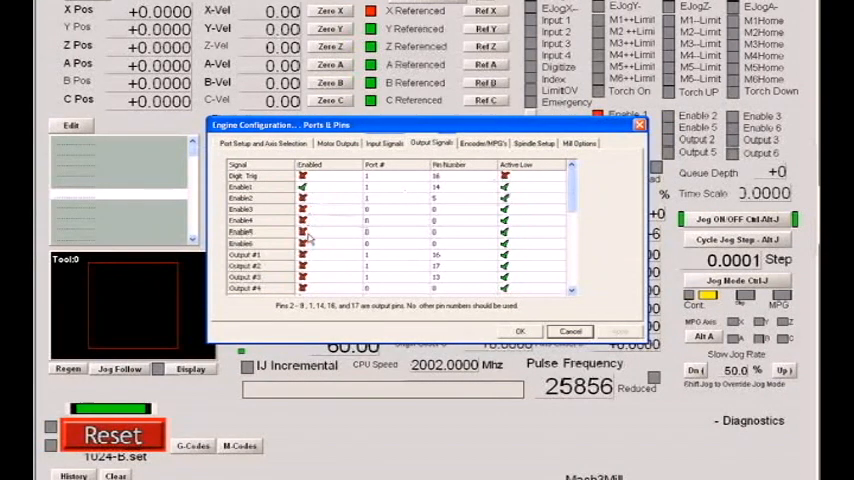
pyautogui.moveTo(336, 220)
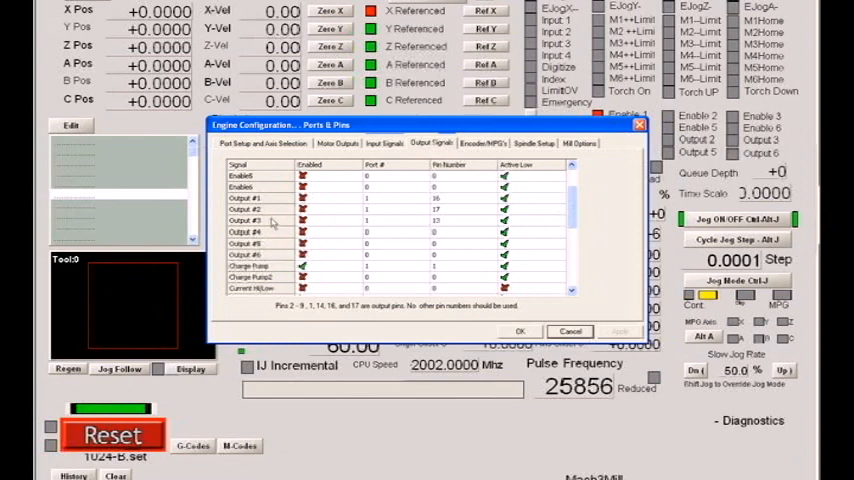
pyautogui.moveTo(278, 252)
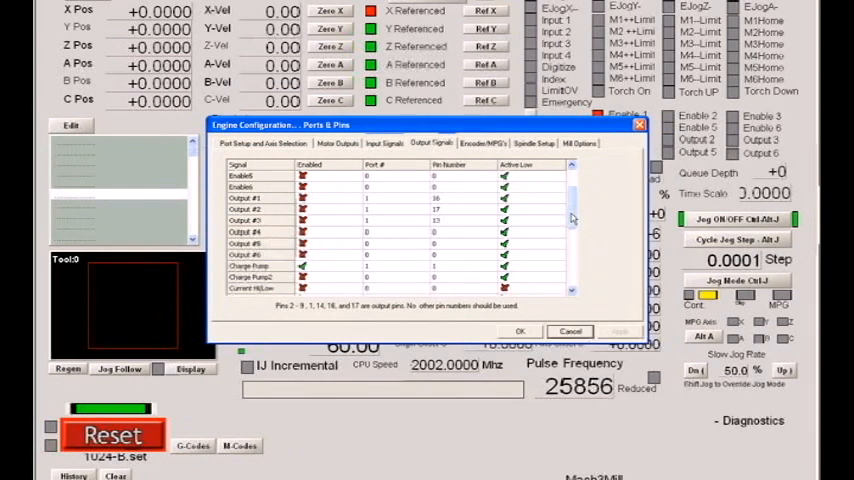
pyautogui.scroll(-3)
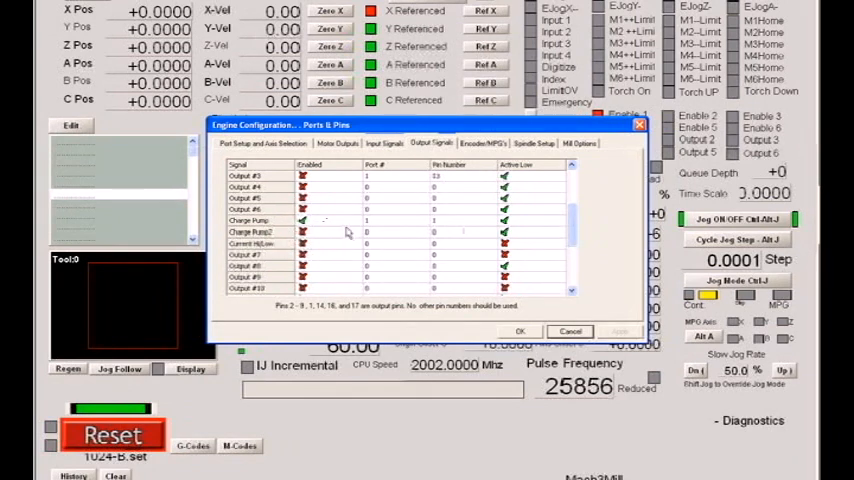
pyautogui.moveTo(336, 236)
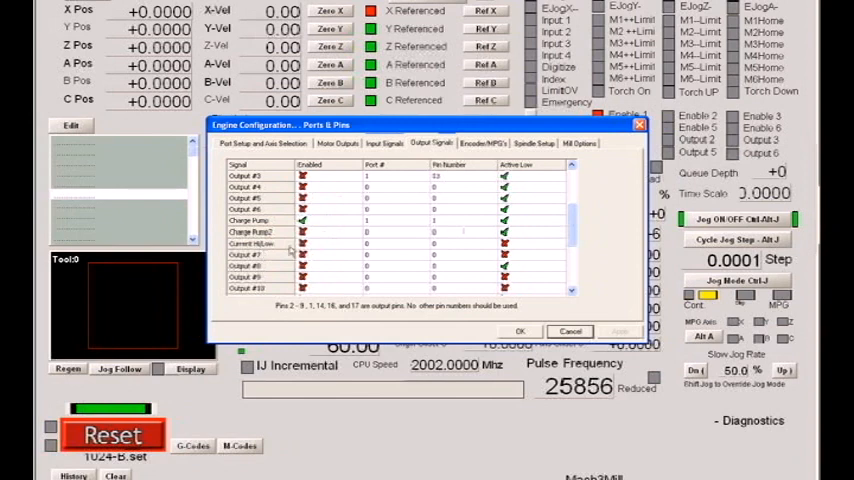
pyautogui.moveTo(330, 250)
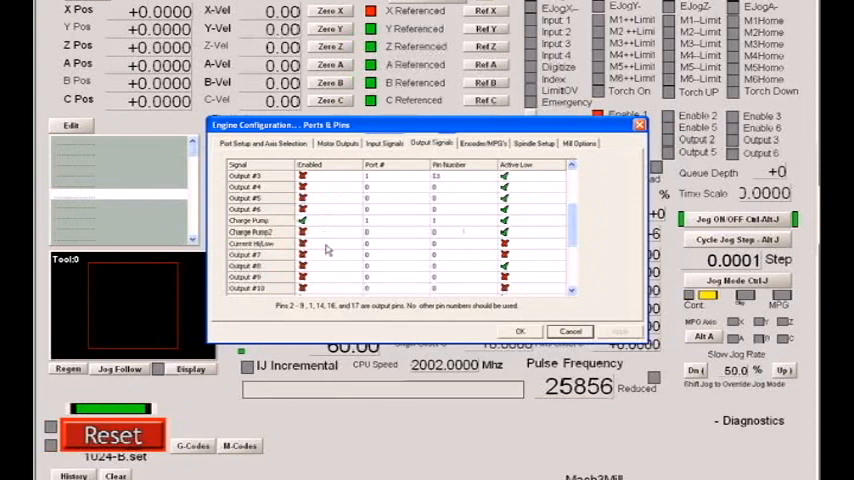
pyautogui.moveTo(280, 248)
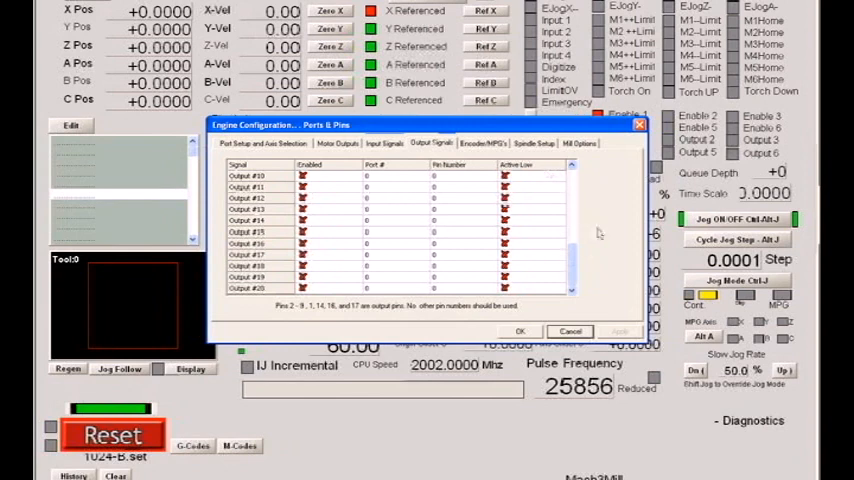
pyautogui.moveTo(564, 268)
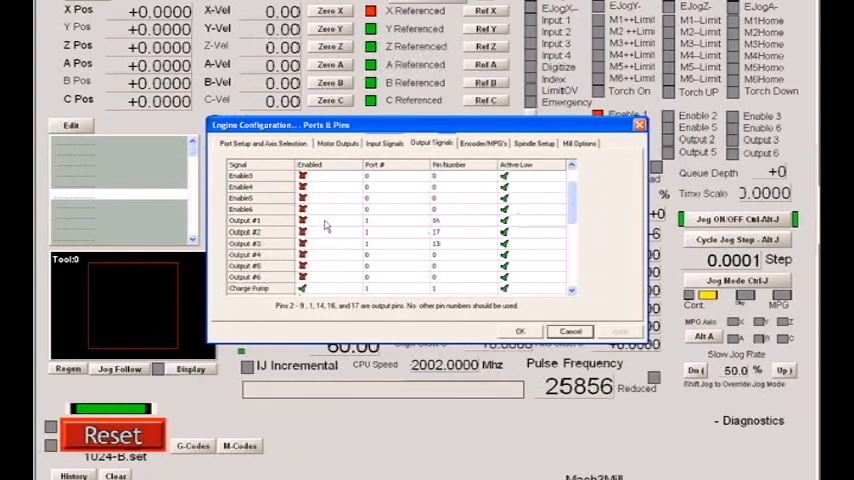
# Edit an output signal's pin number, then move on to the Spindle Setup settings.
pyautogui.click(302, 220)
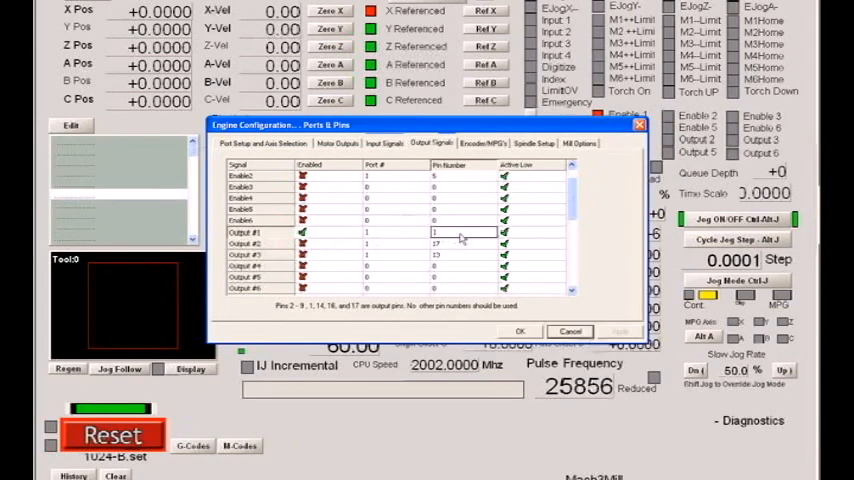
pyautogui.click(520, 332)
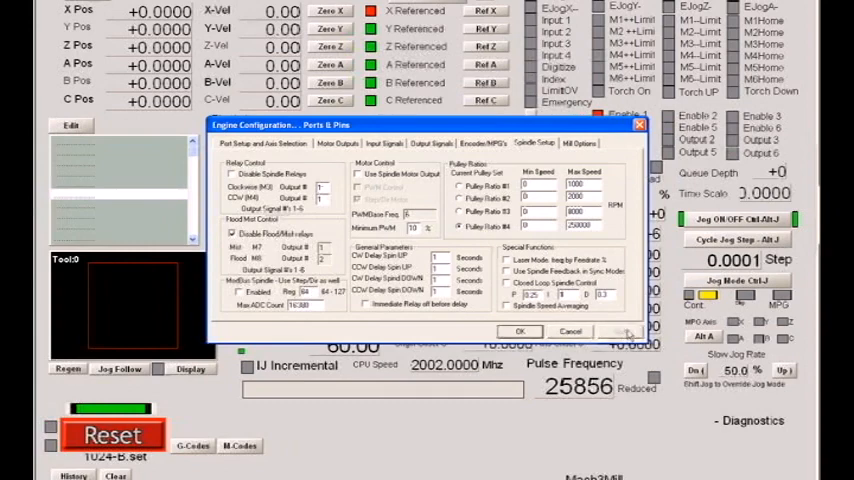
# Review the Spindle Setup settings and close Ports & Pins with OK, returning to Program Run.
pyautogui.click(520, 332)
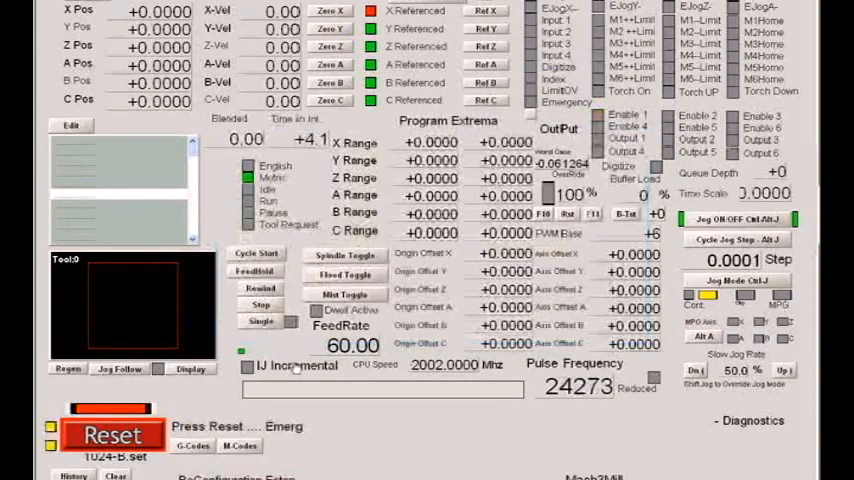